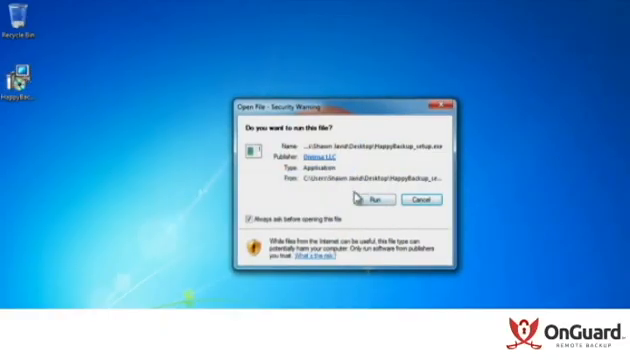
- Run the downloaded setup, allow it to change the computer, and keep the default Start Menu folder
click(378, 206)
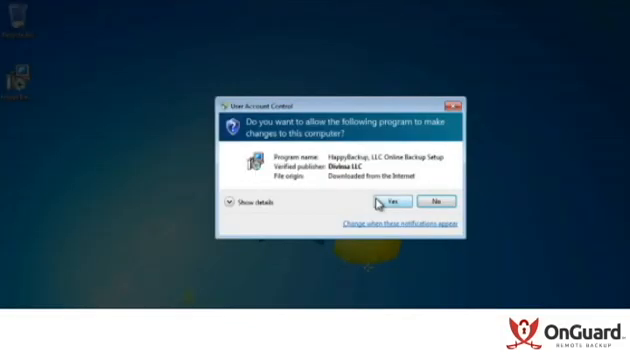
mouse_move(382, 175)
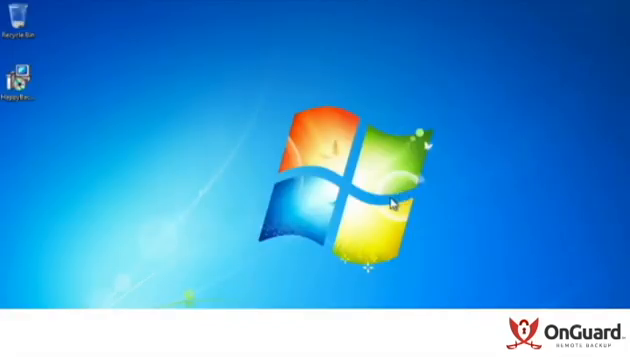
double_click(18, 79)
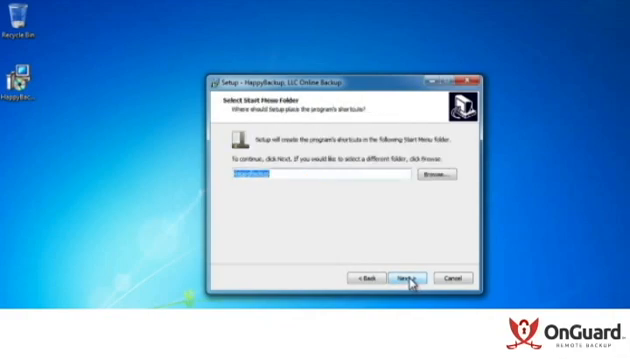
click(407, 278)
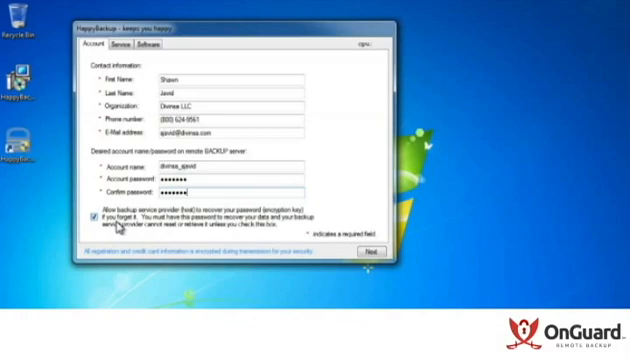
- Turn off 'Allow backup service provider to recover your password' for the registered account
click(87, 209)
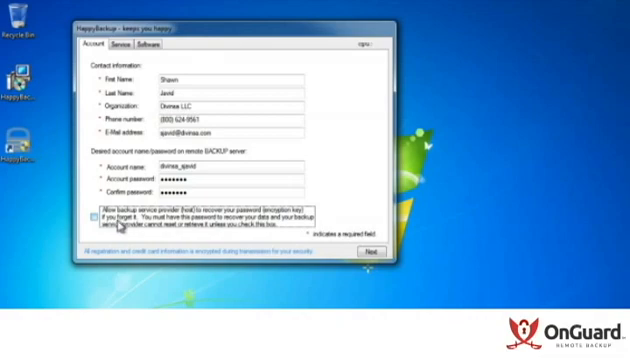
mouse_move(178, 225)
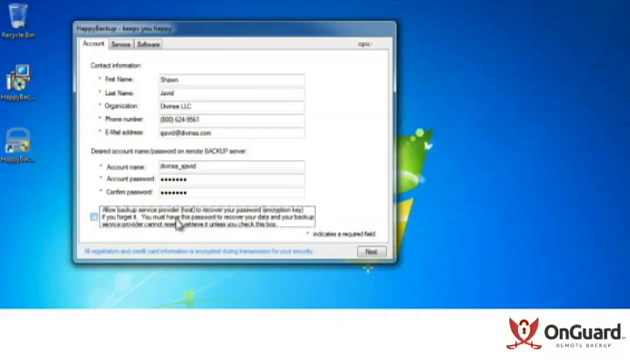
click(91, 210)
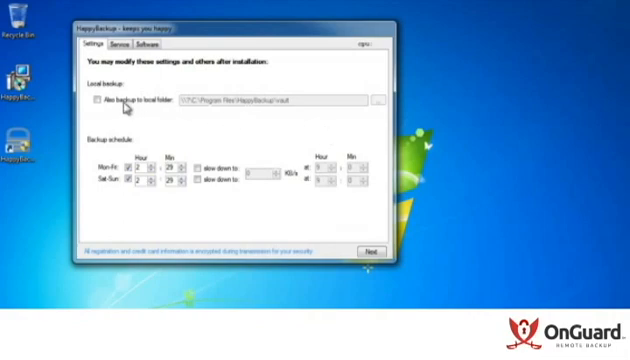
- Enable 'Also backup to local folder' using a new folder 'local' on Development (E:)
click(90, 100)
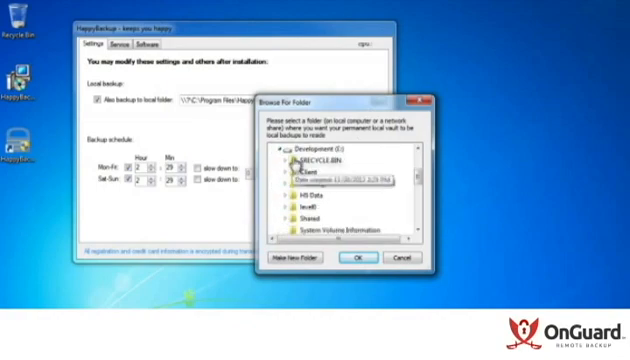
click(298, 260)
text(local)
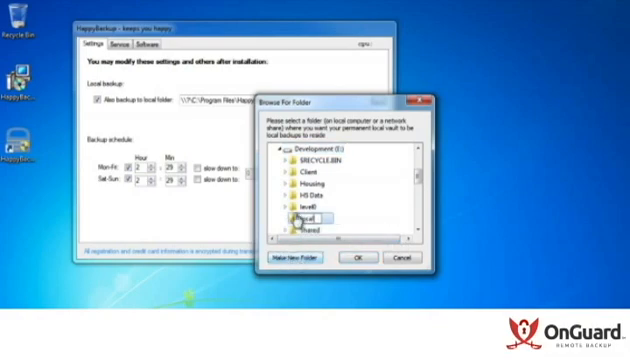
click(310, 214)
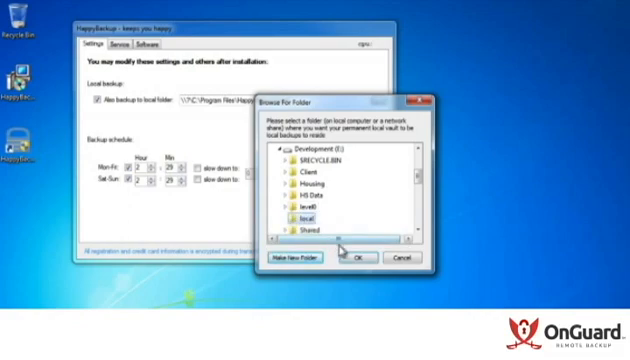
click(362, 258)
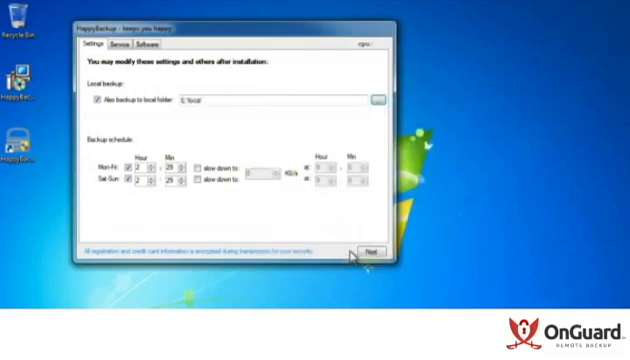
mouse_move(188, 212)
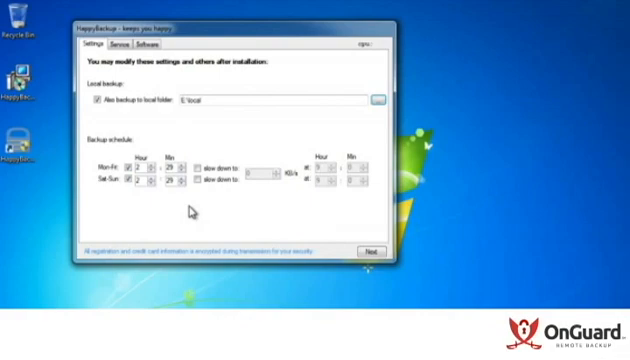
mouse_move(218, 189)
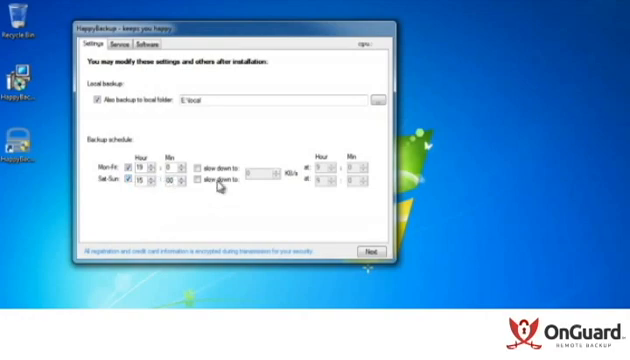
- Enable the Mon-Fri slow-down so weekday transfers cap at 128 KB/s until 8:00
click(197, 161)
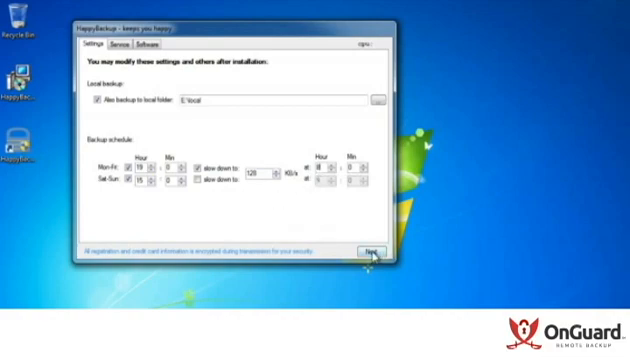
- Continue to the backup selection and include 'Shared Folders on this computer' under Common selections
click(368, 248)
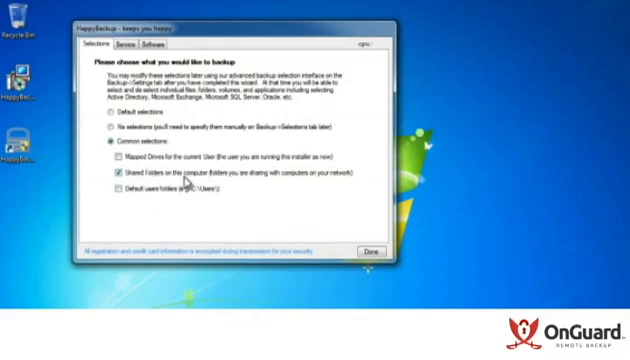
mouse_move(287, 204)
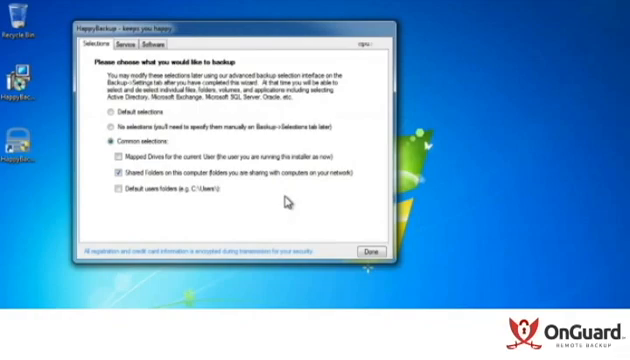
click(369, 250)
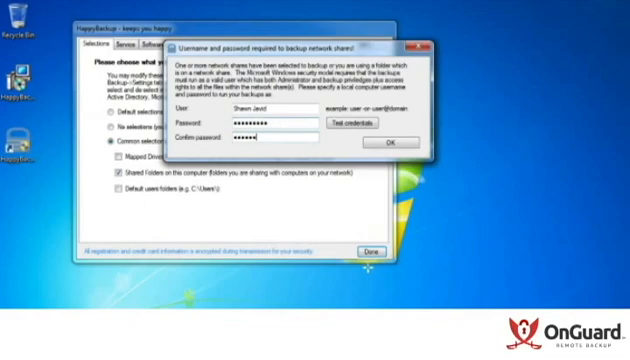
- Confirm the network-share account password and dismiss the Congratulations notice that backups are scheduled
text(•)
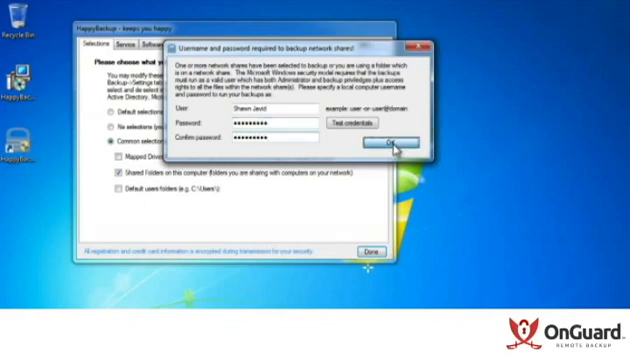
click(388, 146)
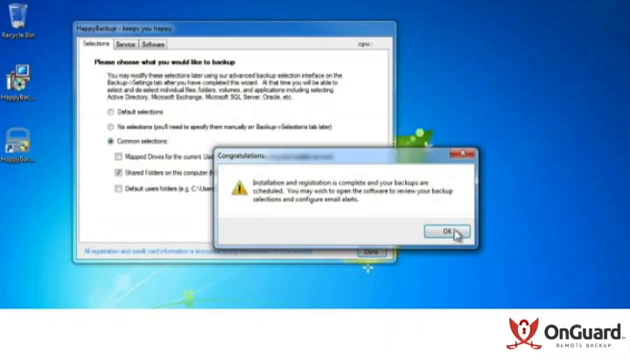
click(449, 228)
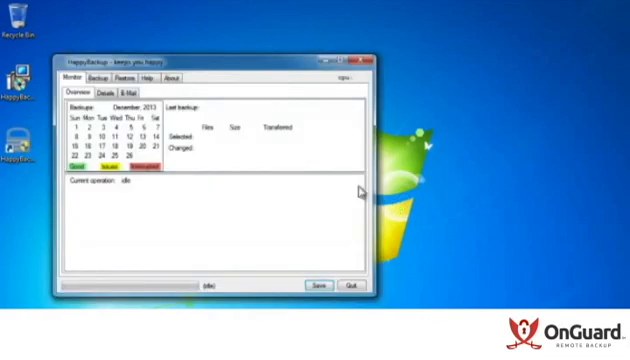
mouse_move(238, 143)
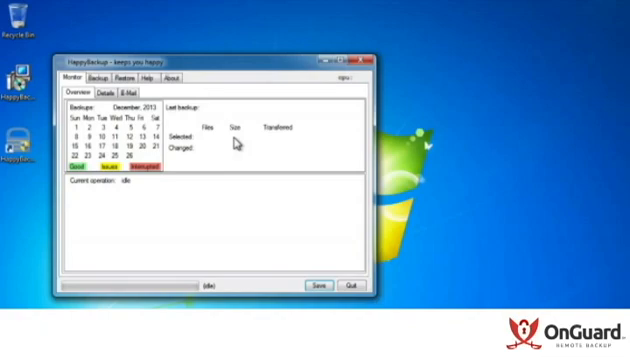